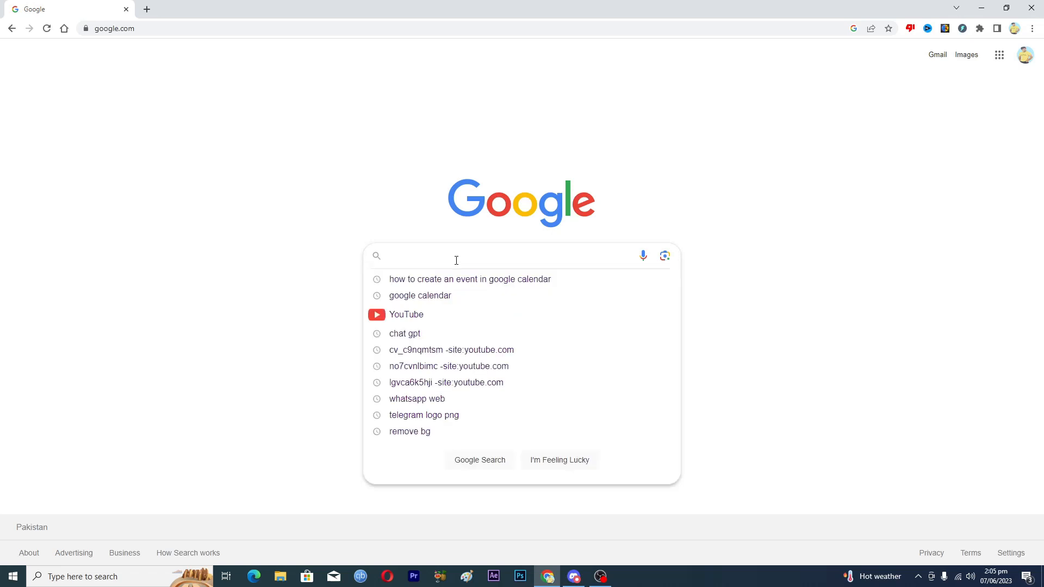
Step: Search Google for 'google calendar' via the search suggestion
type("goo")
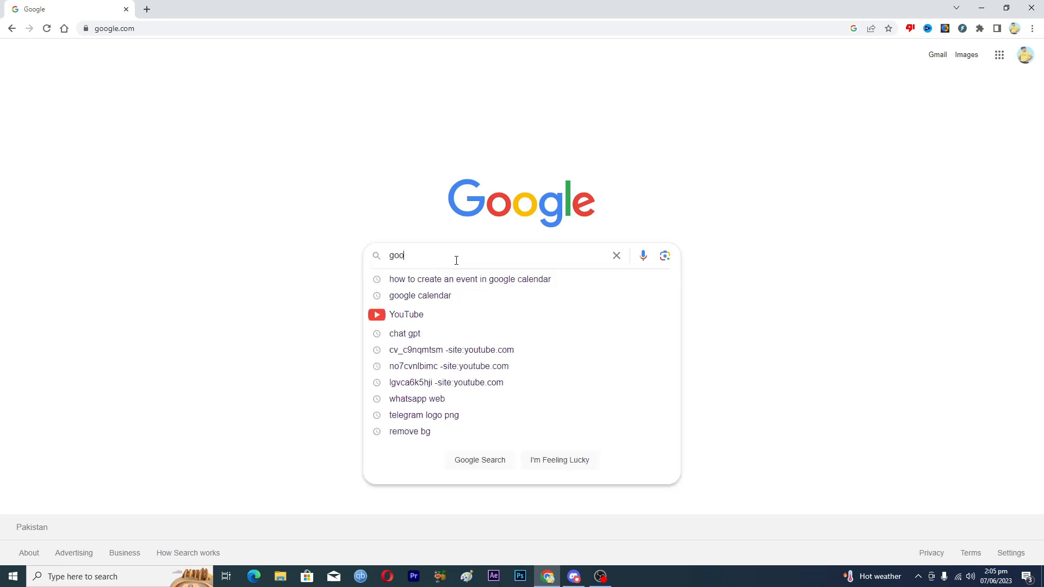
type("gle")
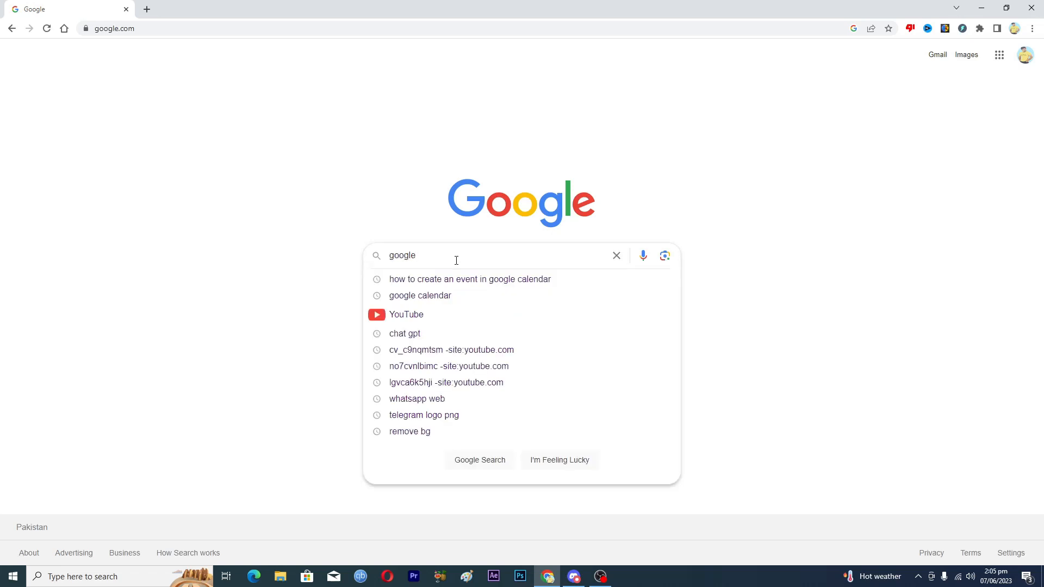
left_click(421, 296)
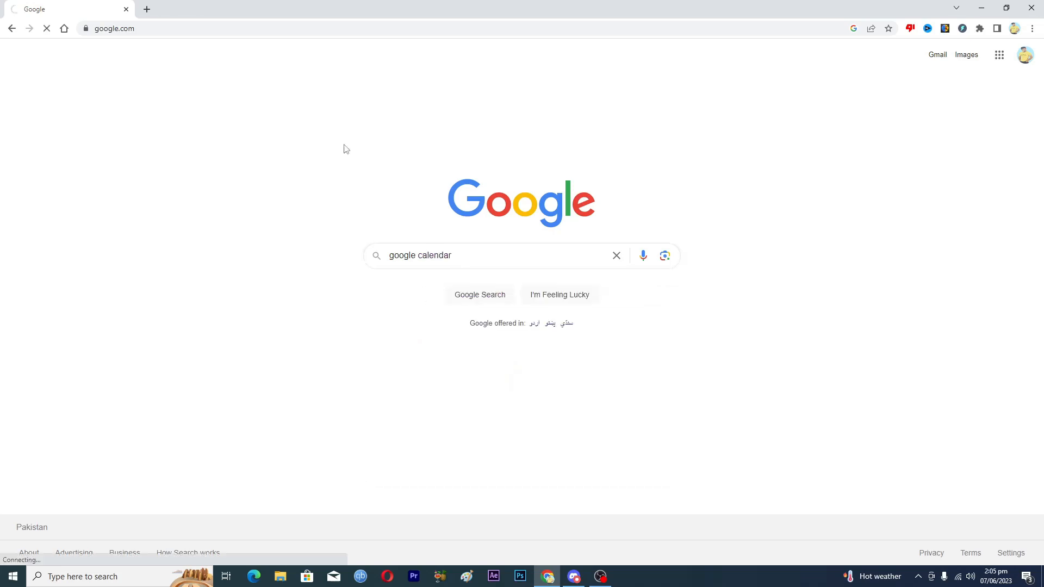
mouse_move(249, 132)
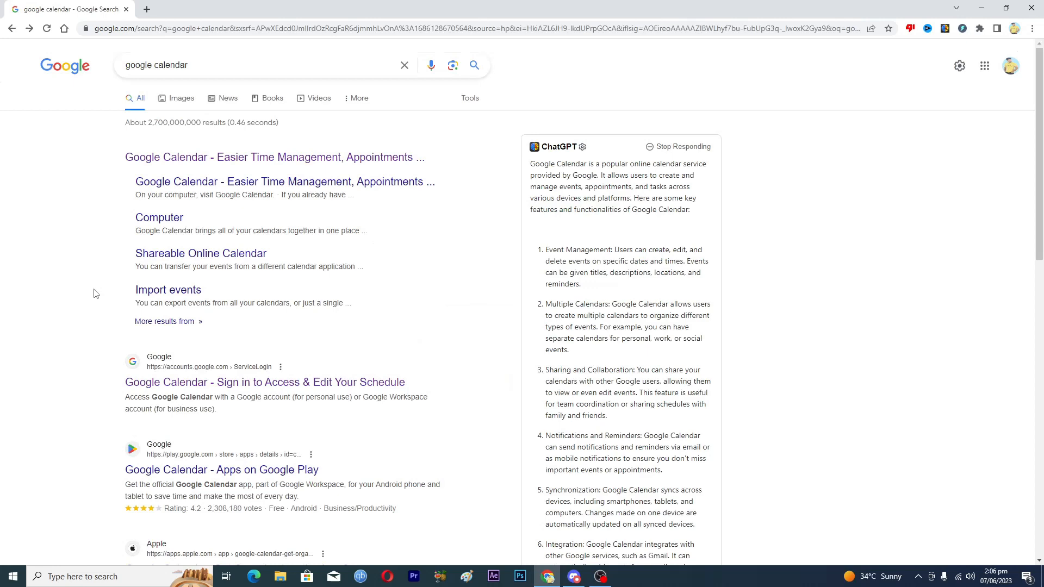
mouse_move(192, 385)
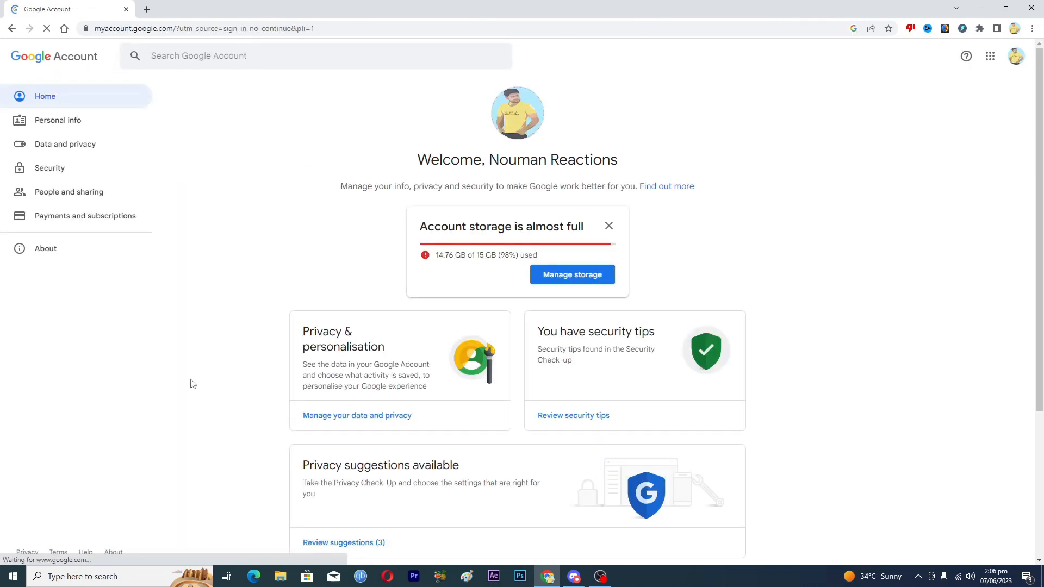
Step: Launch Google Calendar from the Google apps grid
left_click(989, 56)
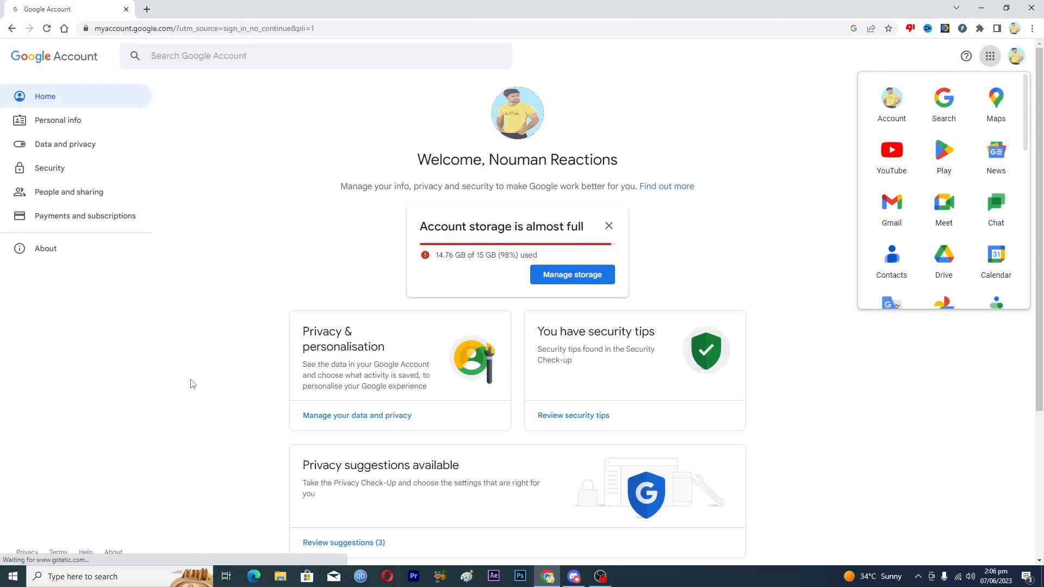
mouse_move(791, 193)
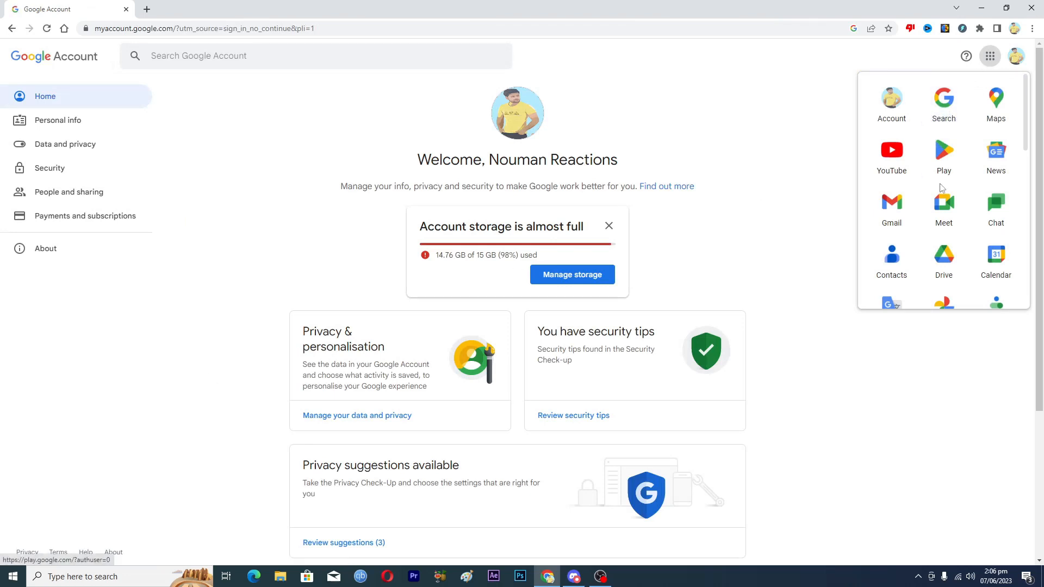
left_click(995, 256)
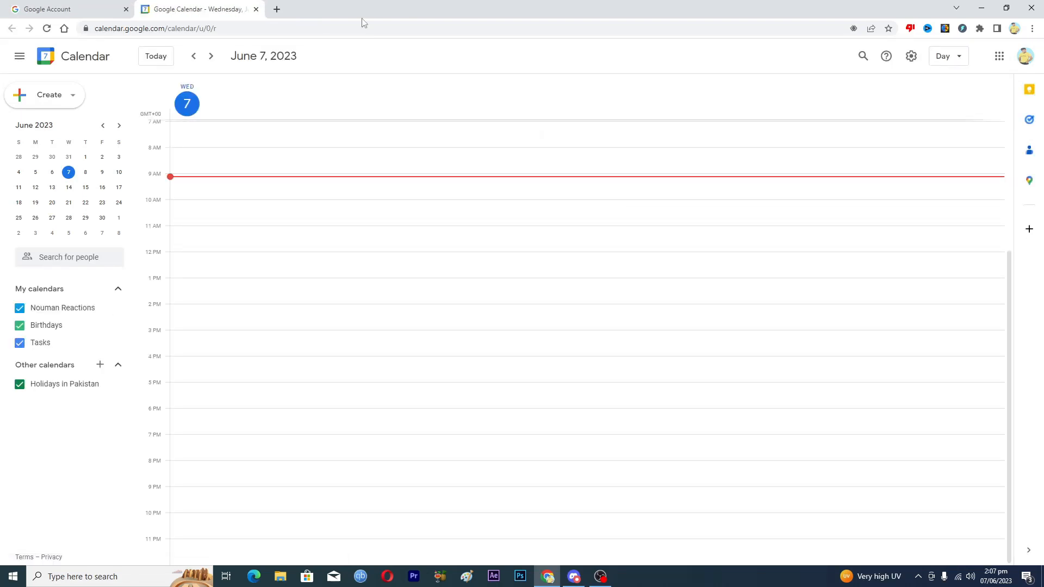
mouse_move(102, 217)
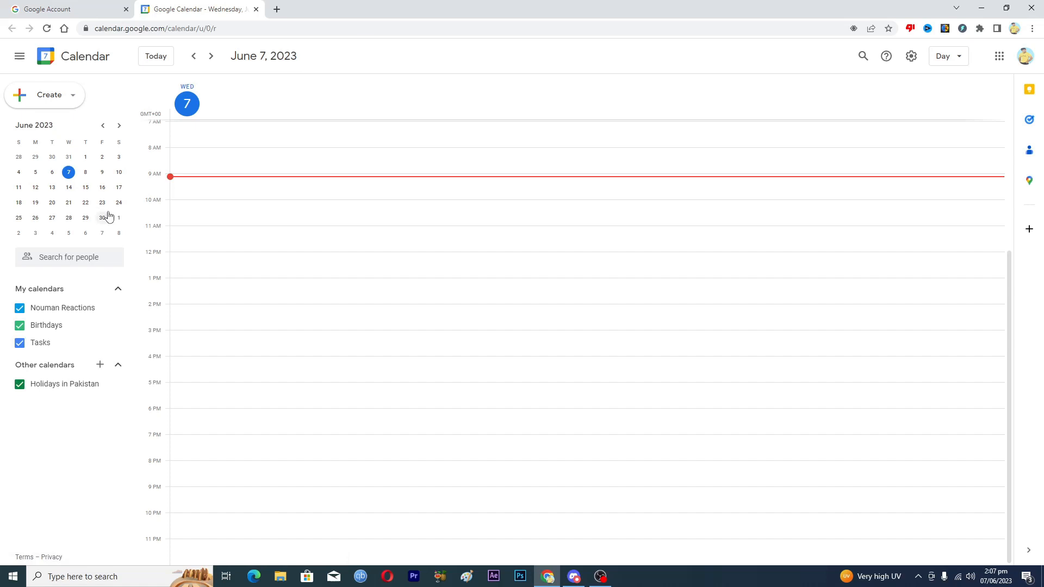
mouse_move(71, 98)
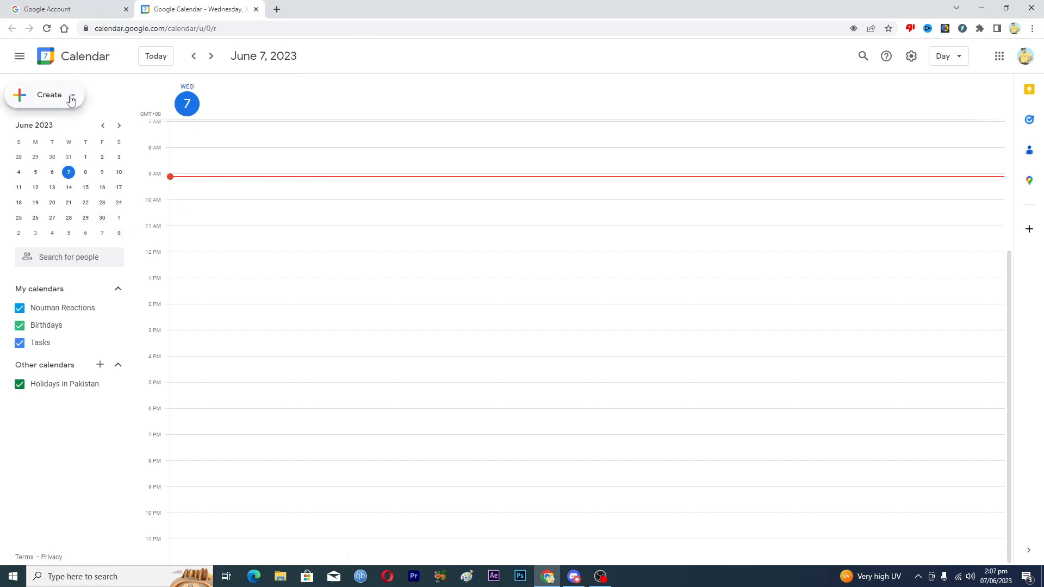
mouse_move(56, 102)
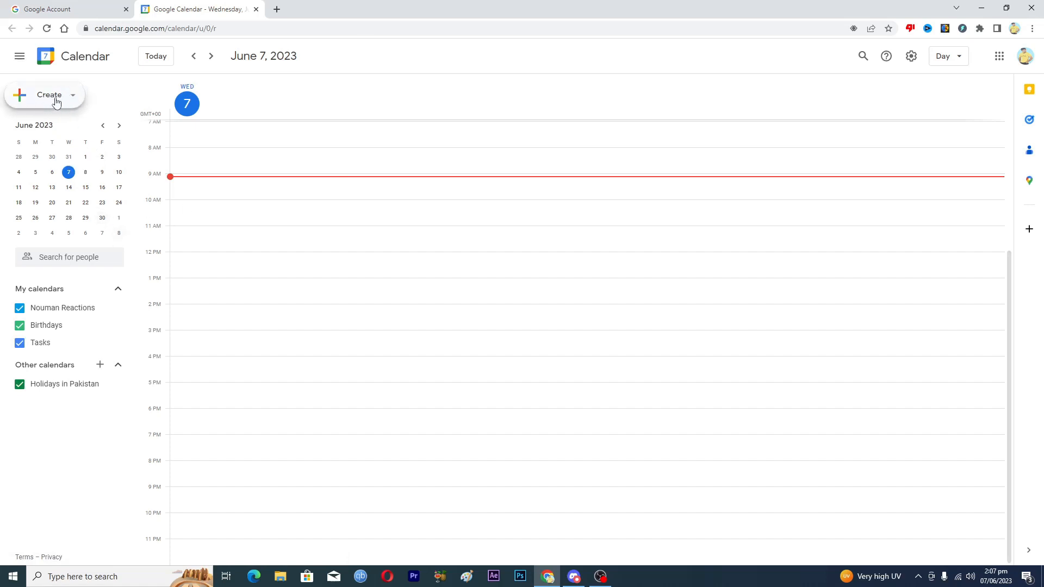
Step: Create a new event draft for Wednesday, June 7, 9:30–10:30am
left_click(44, 94)
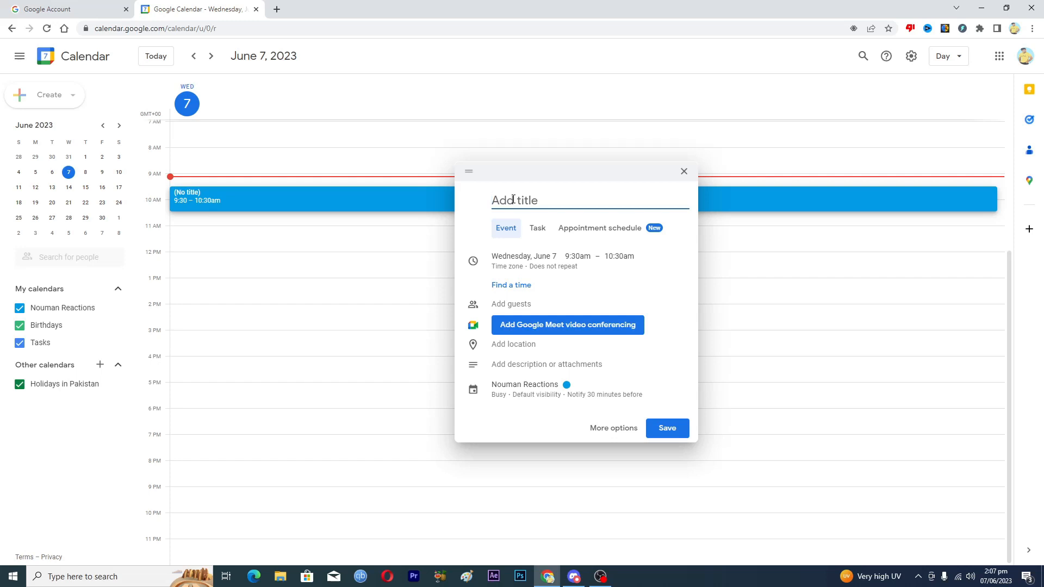
Step: Title the event 'Read A BOOK'
type("R")
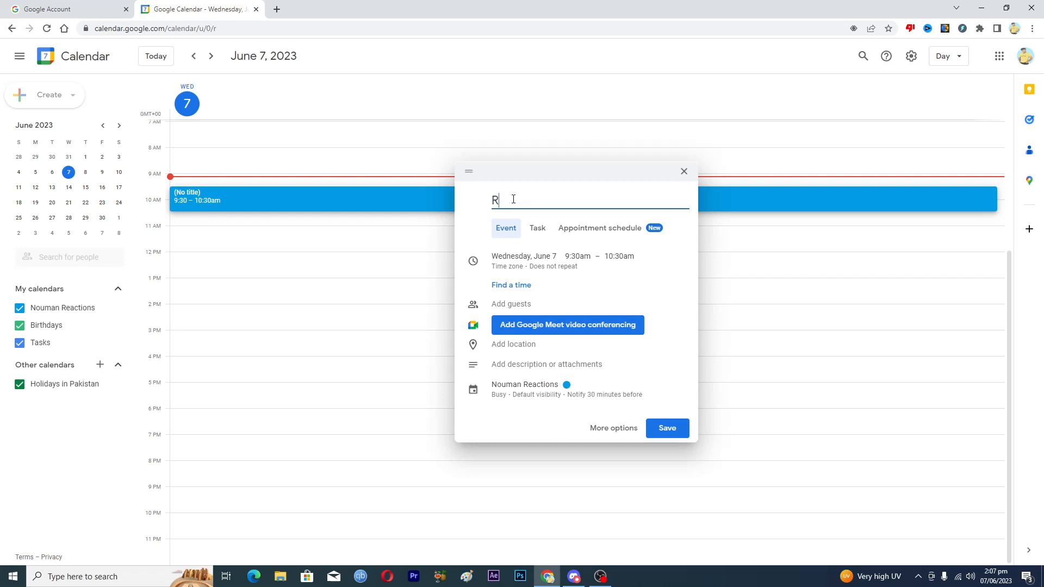
type("ead A")
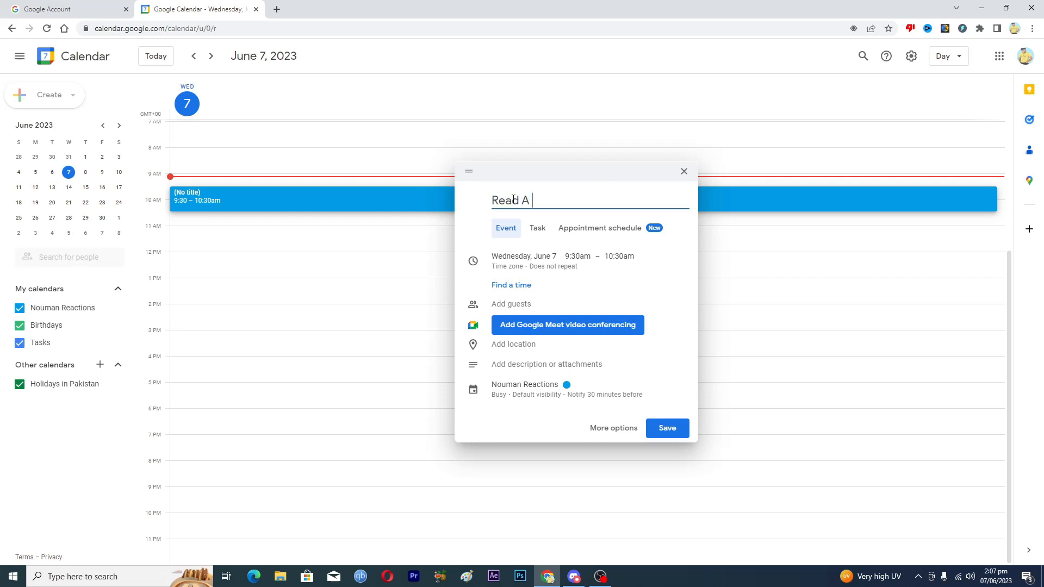
type("BOOK")
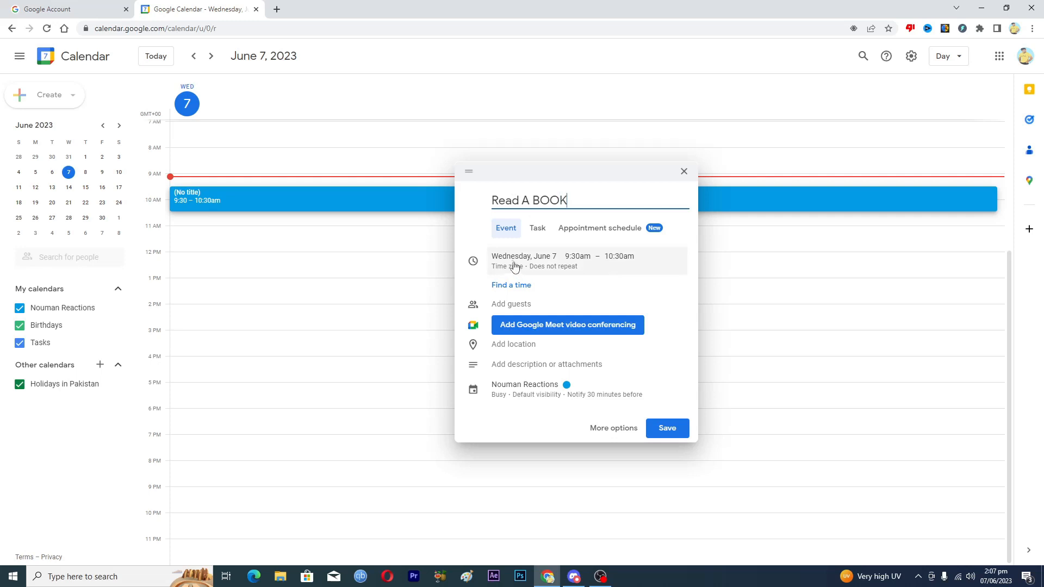
Step: Change the event date from Wednesday, June 7 to Friday, June 9
left_click(524, 255)
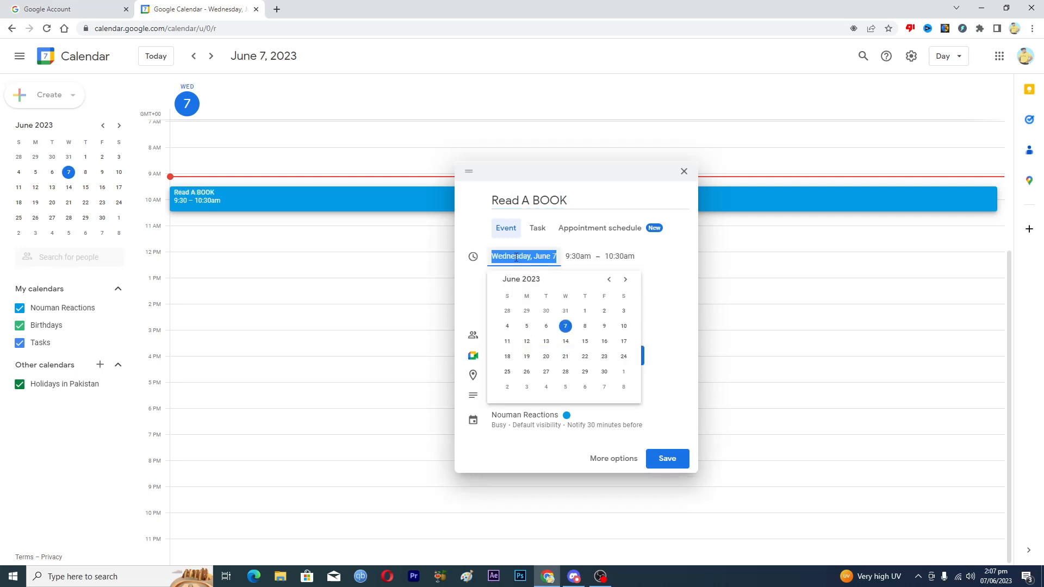
mouse_move(564, 296)
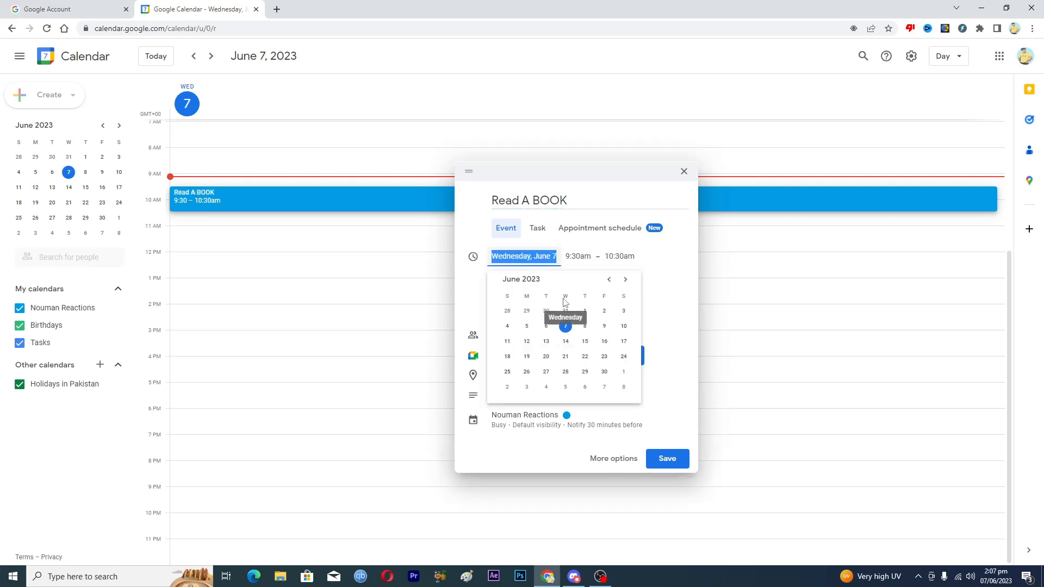
mouse_move(581, 341)
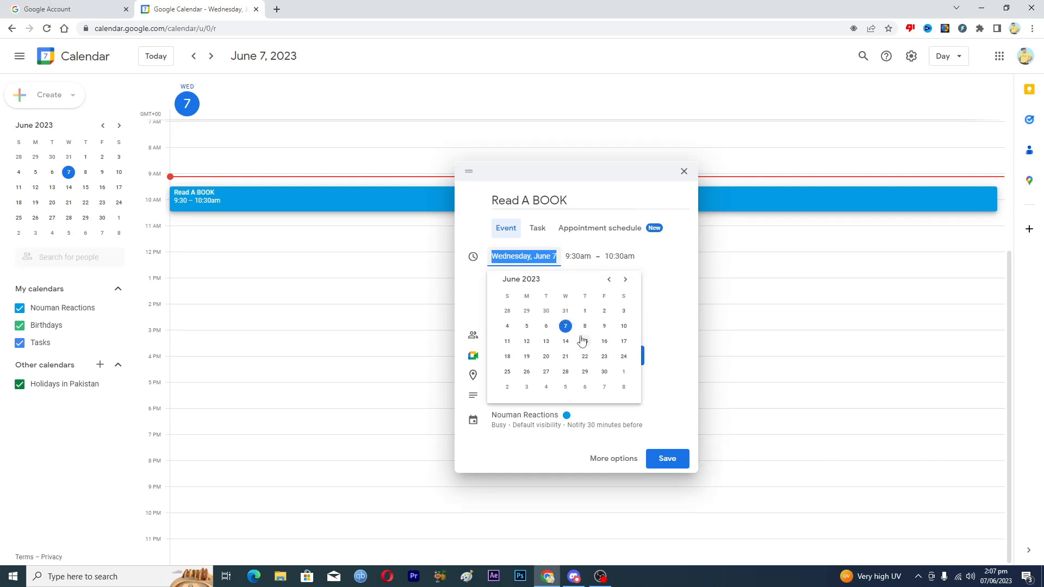
mouse_move(594, 332)
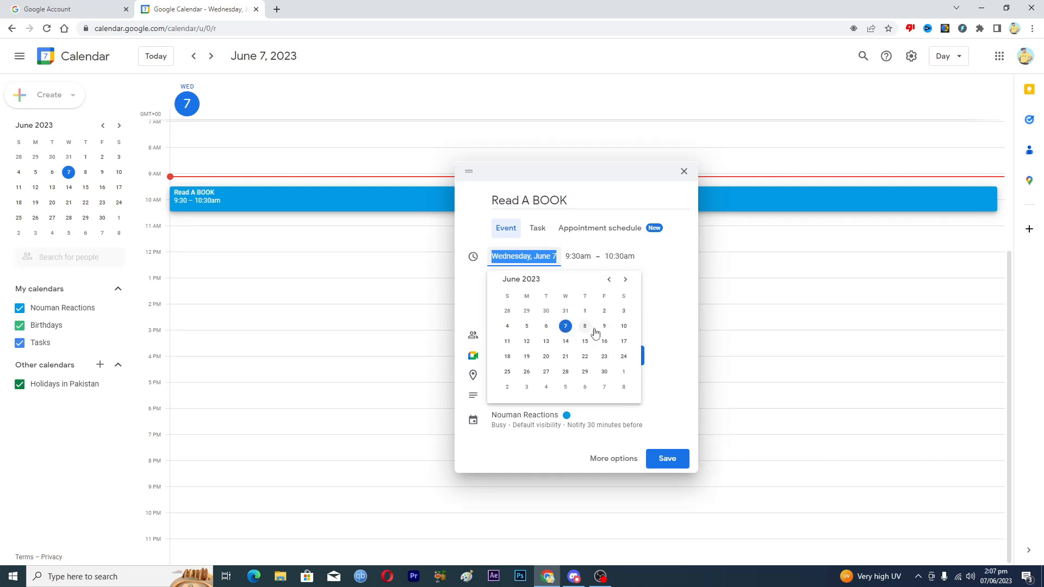
left_click(604, 325)
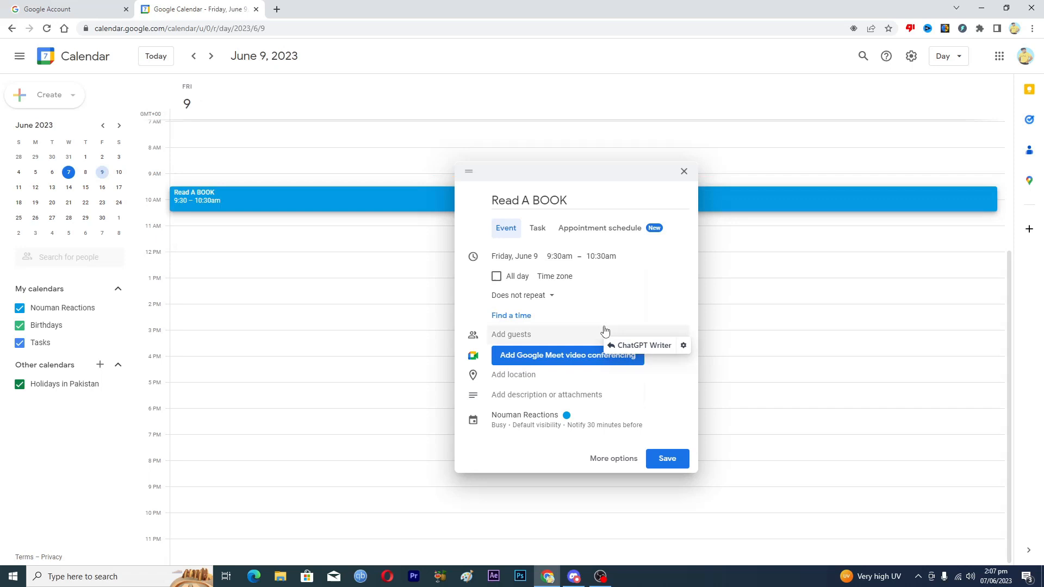
Step: Set the event start time to 1:00pm, giving a 1:00–2:00pm slot
left_click(600, 255)
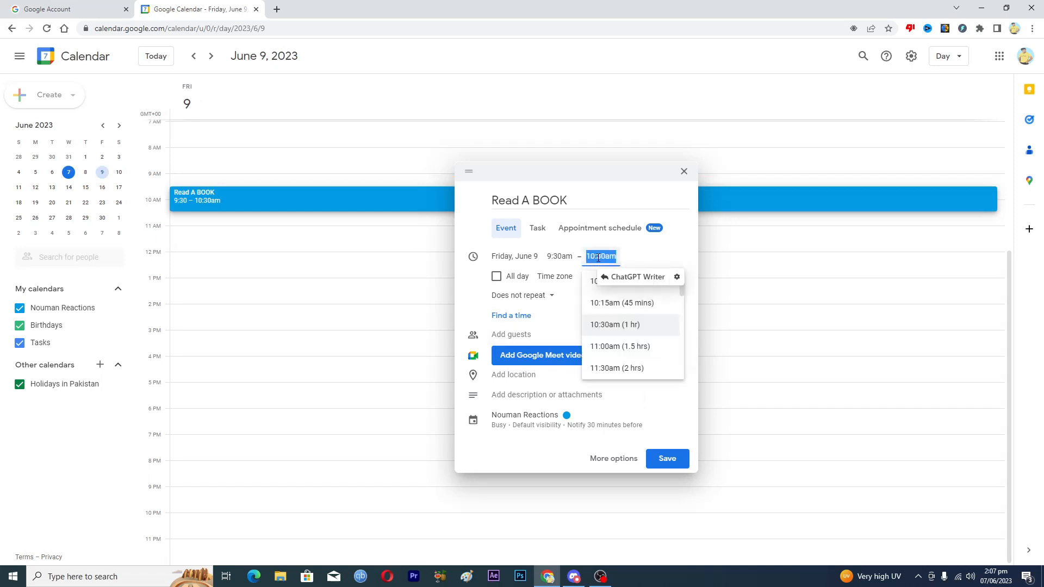
left_click(559, 256)
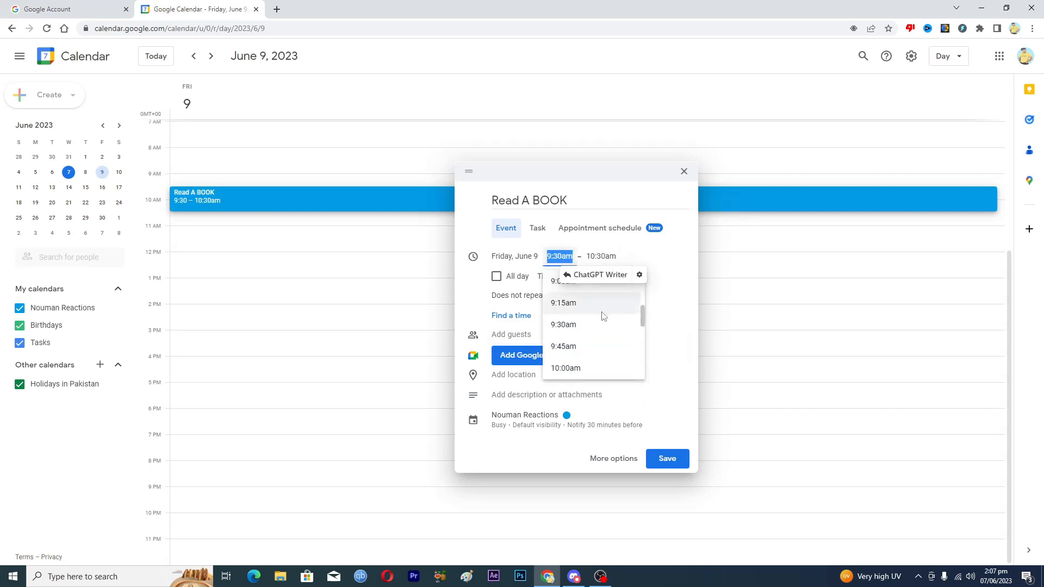
scroll("down", 3)
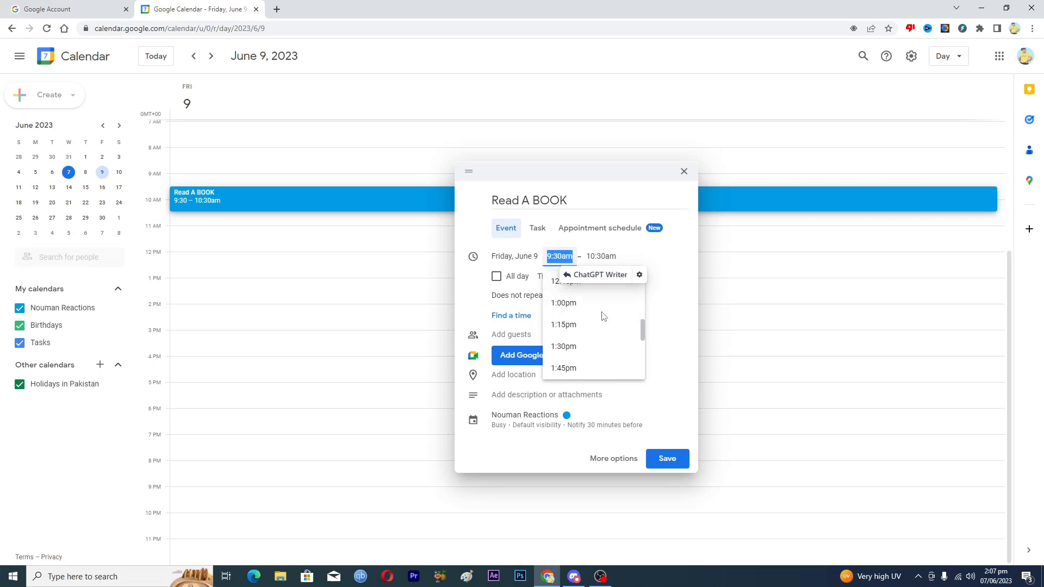
left_click(563, 302)
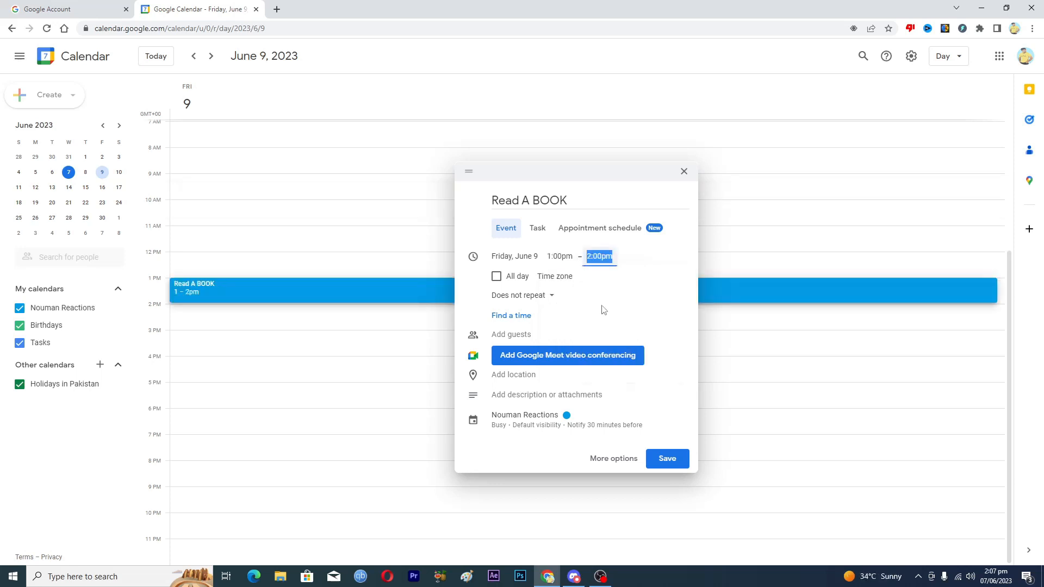
mouse_move(535, 295)
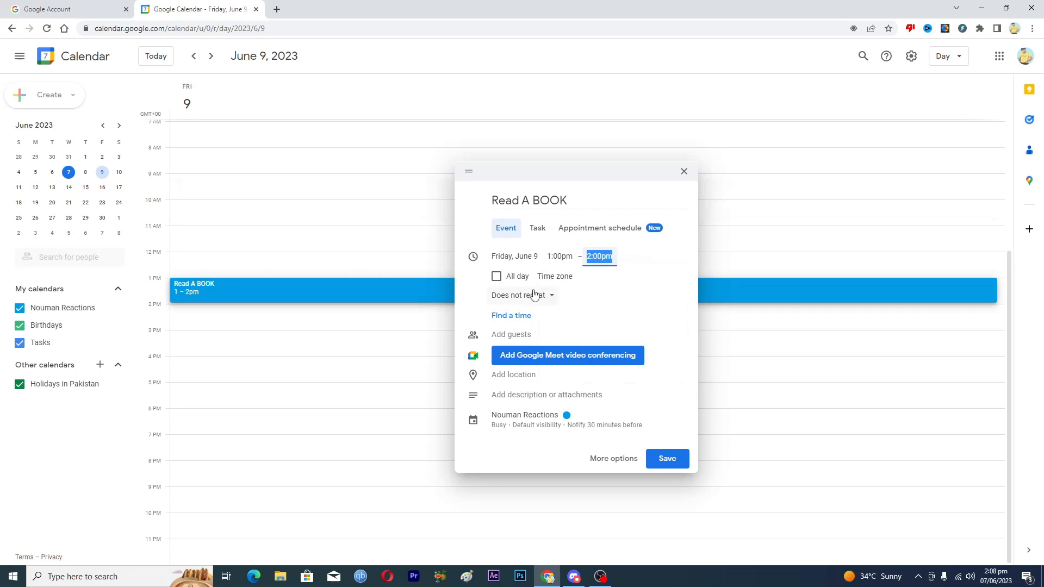
mouse_move(561, 232)
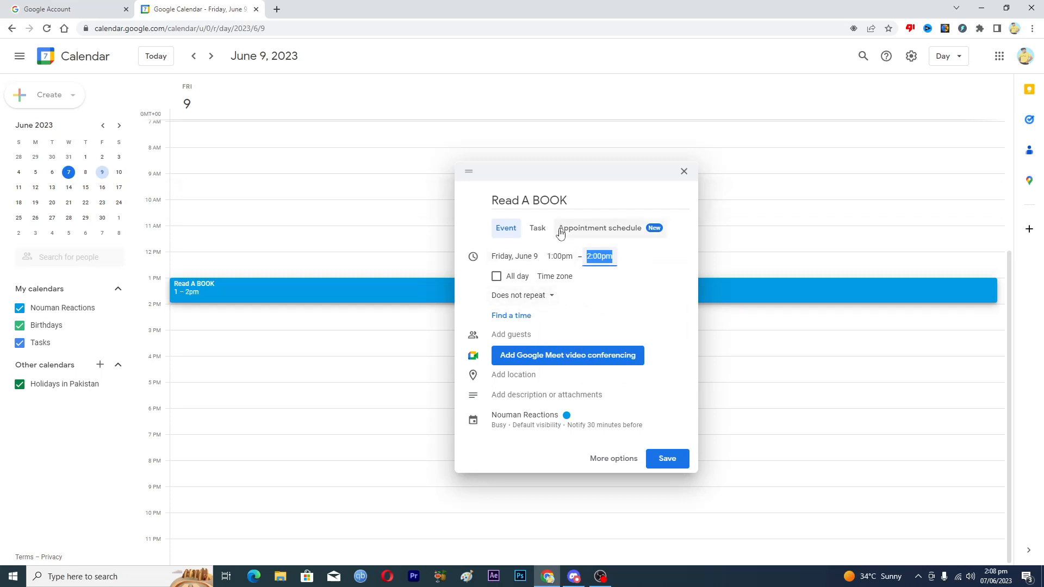
mouse_move(625, 258)
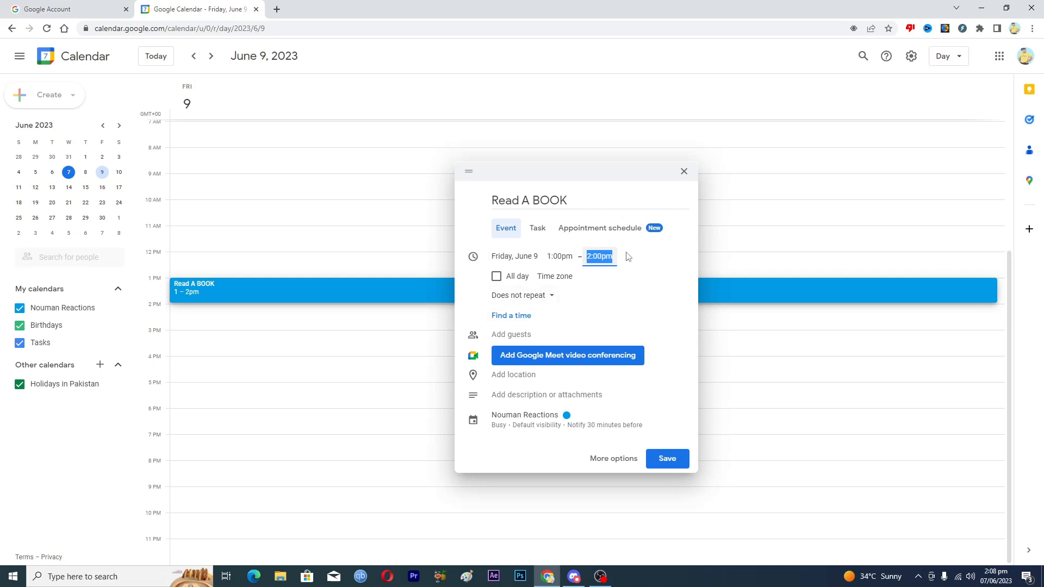
Step: Set the recurrence to 'Every weekday (Monday to Friday)'
left_click(519, 295)
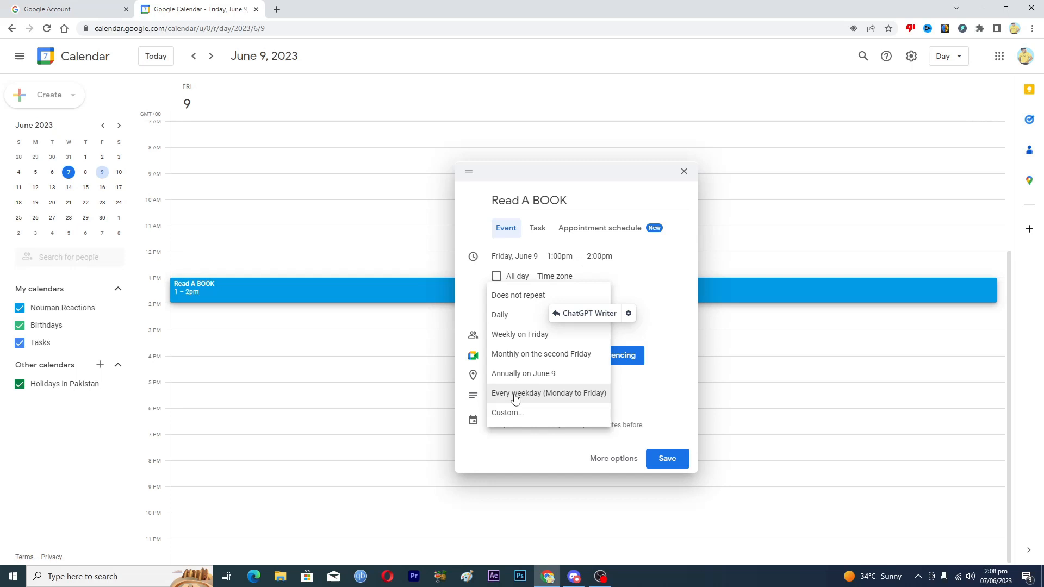
left_click(548, 393)
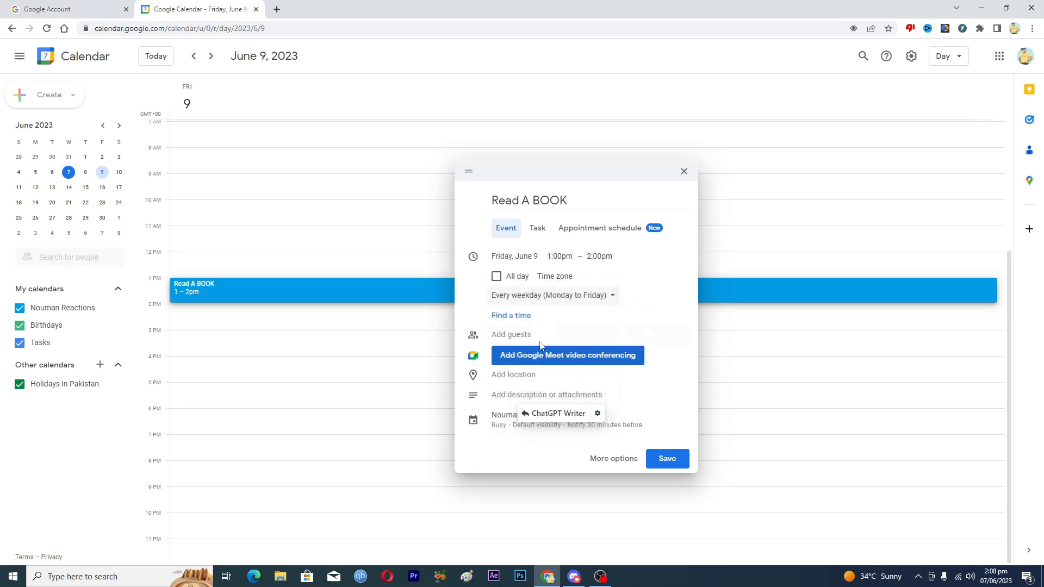
mouse_move(550, 311)
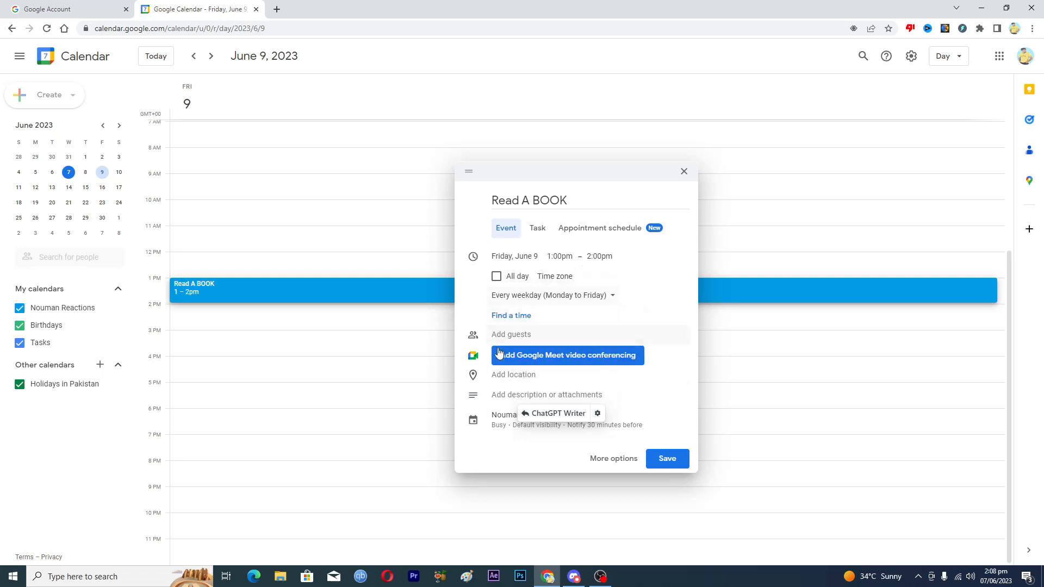
mouse_move(563, 333)
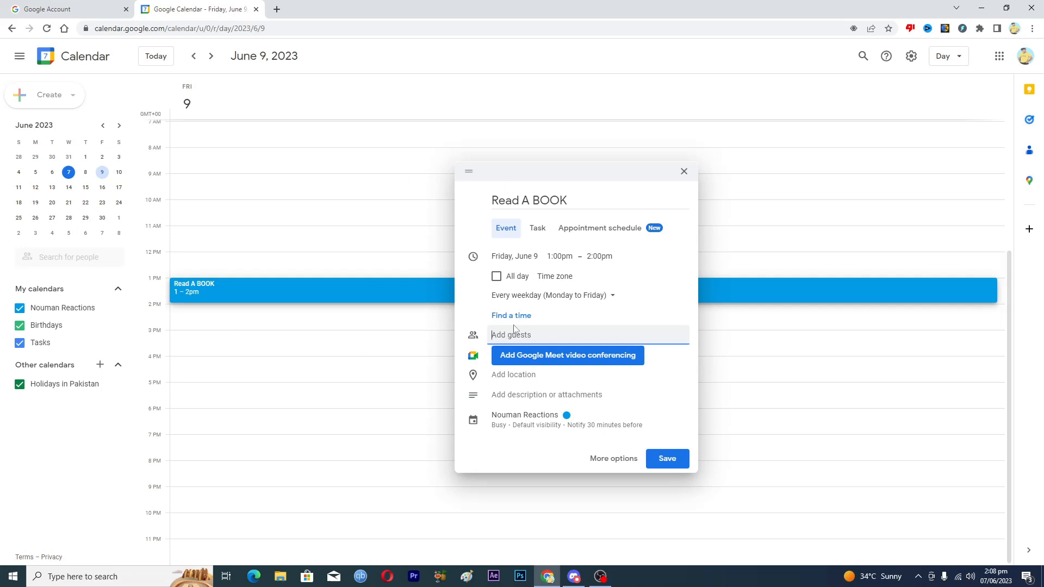
left_click(513, 374)
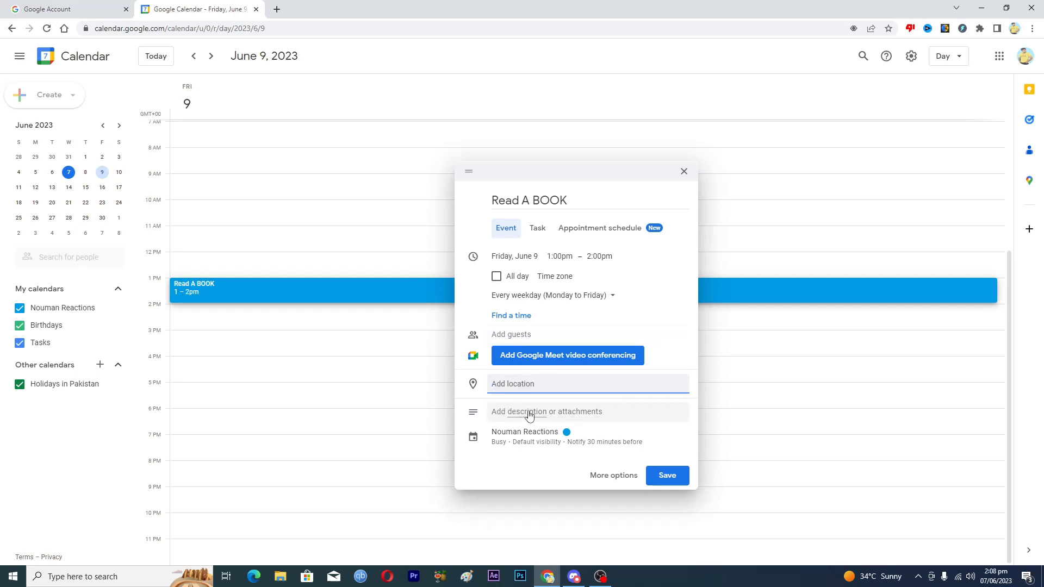
Step: Add the description 'I HAVE TO READ 10 PAGES OF BOOK' to the event
left_click(546, 411)
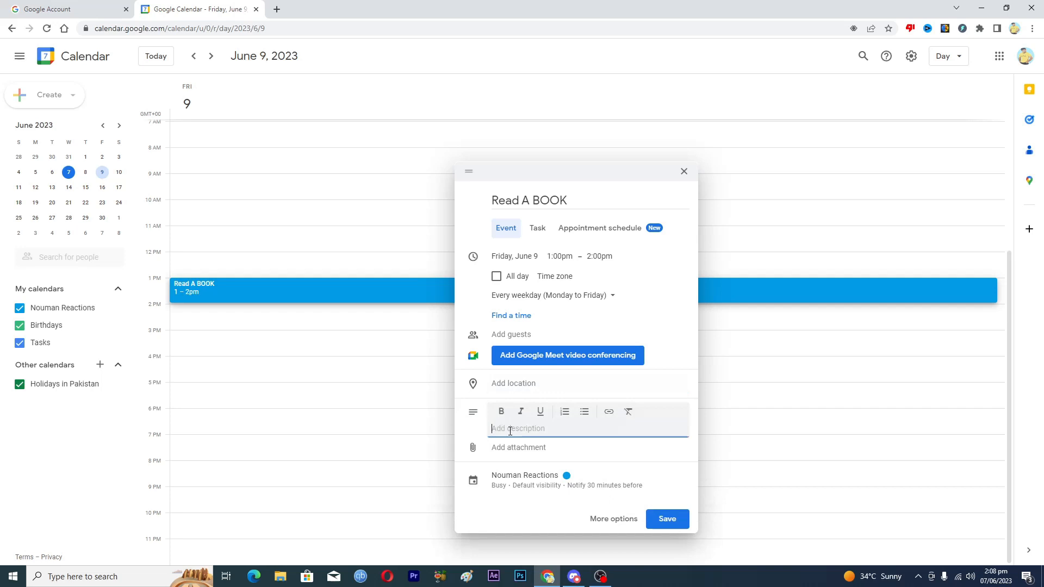
type("I HAVE")
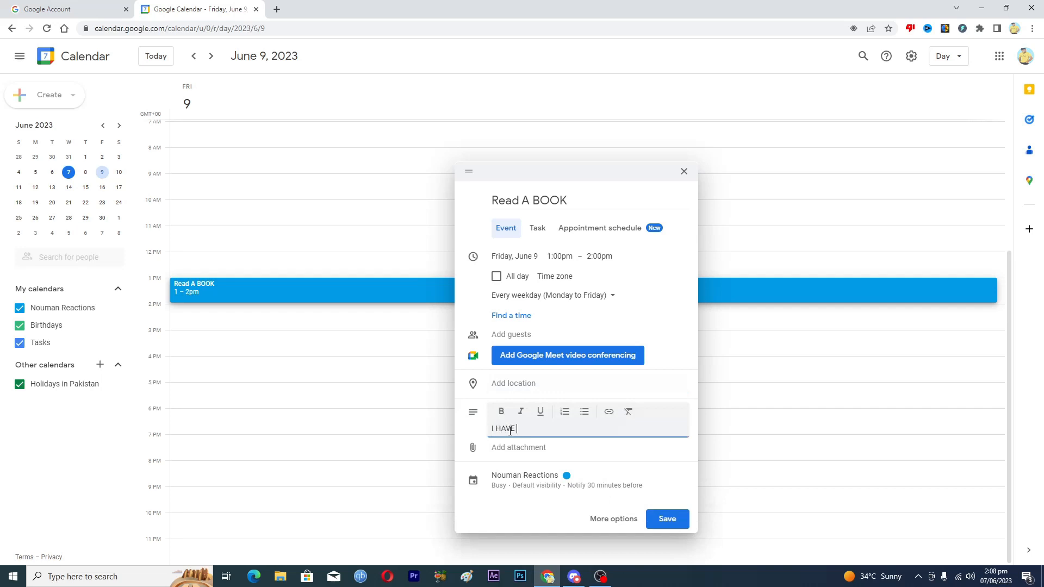
type("TO READ")
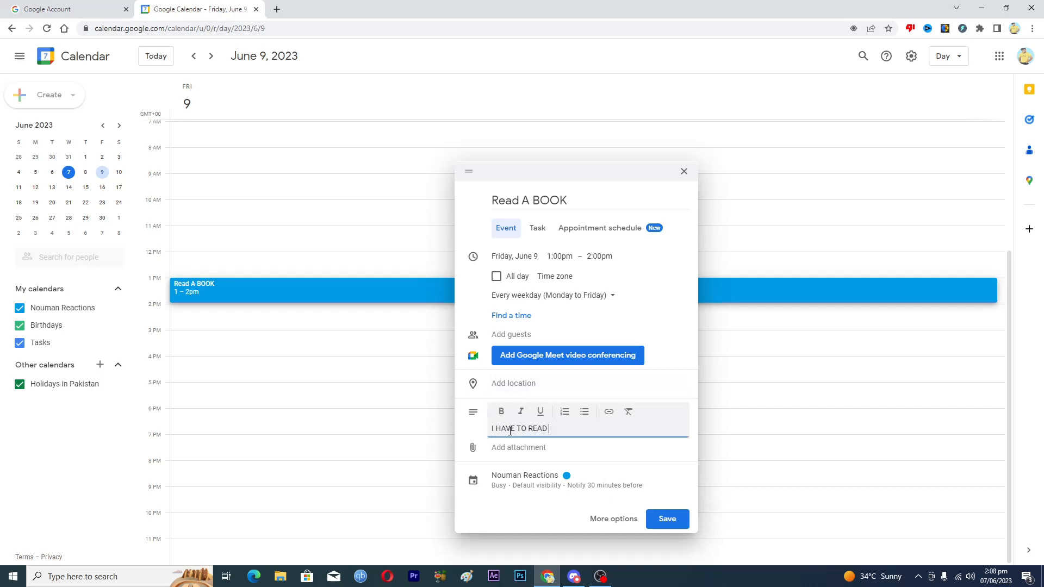
type("10 PAG")
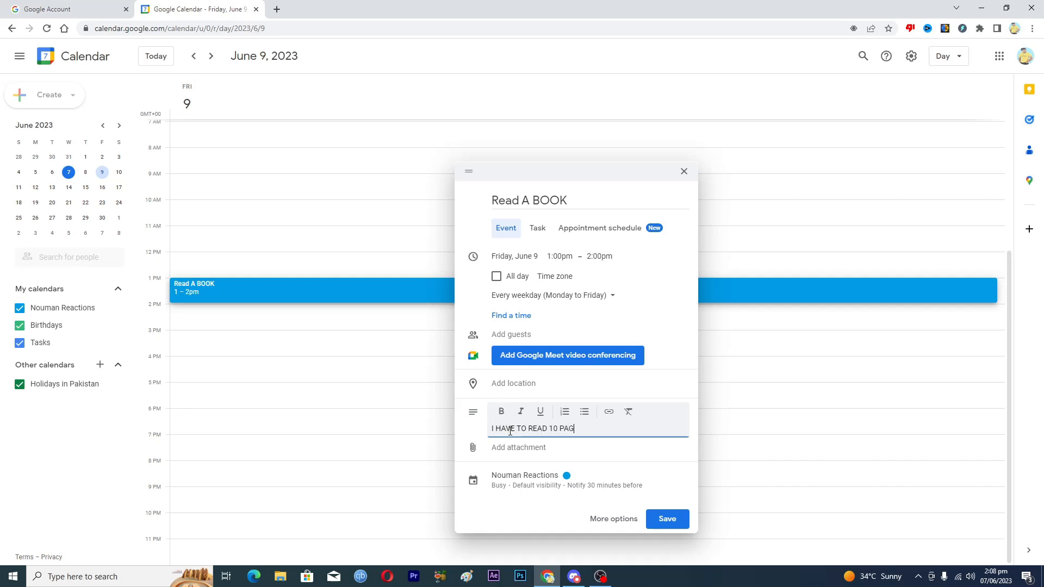
type("ES O")
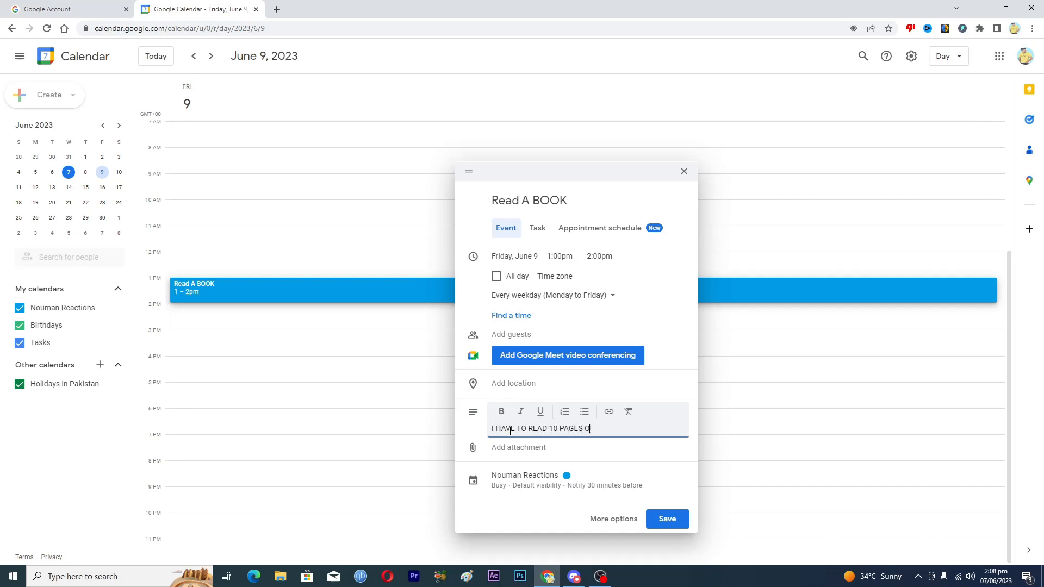
type("F BOOK")
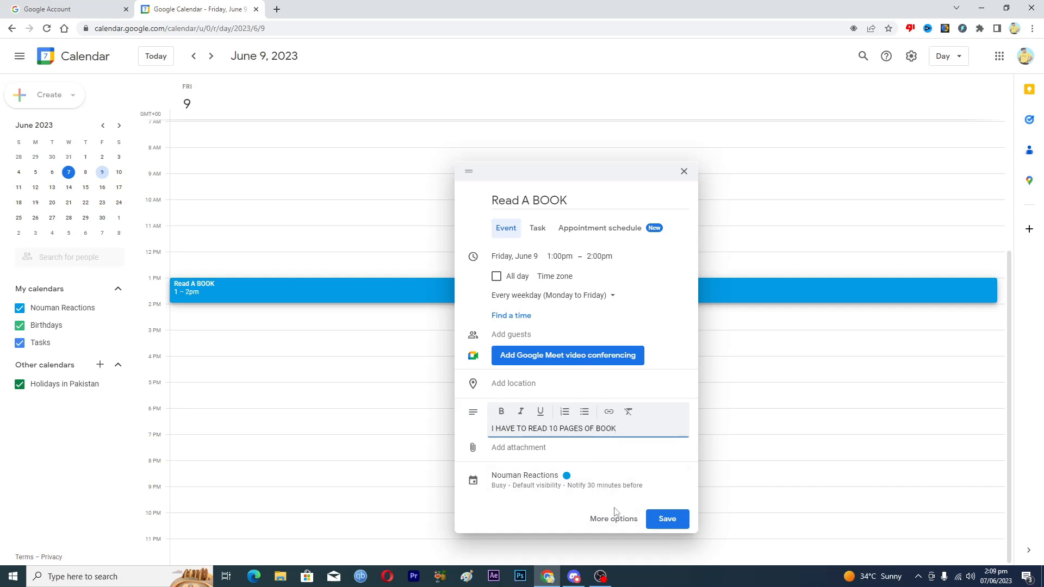
Step: Save the Read A BOOK event and view its details popup
left_click(667, 519)
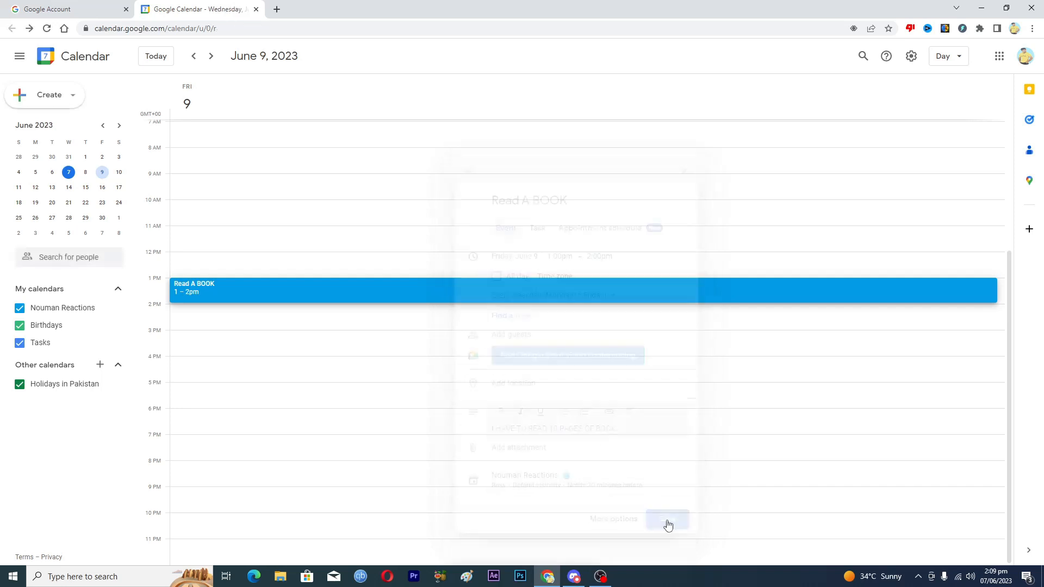
left_click(667, 519)
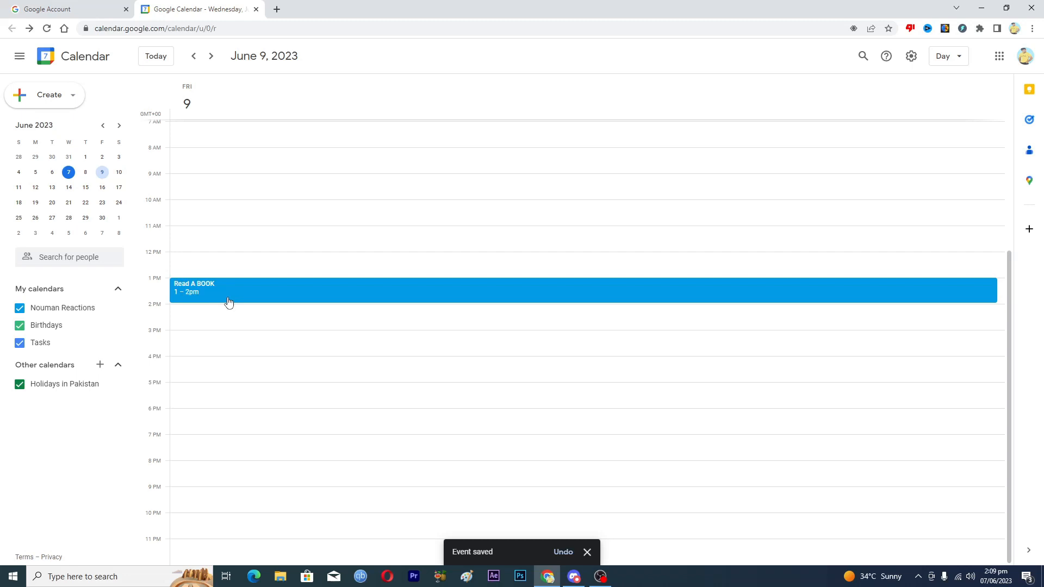
mouse_move(354, 301)
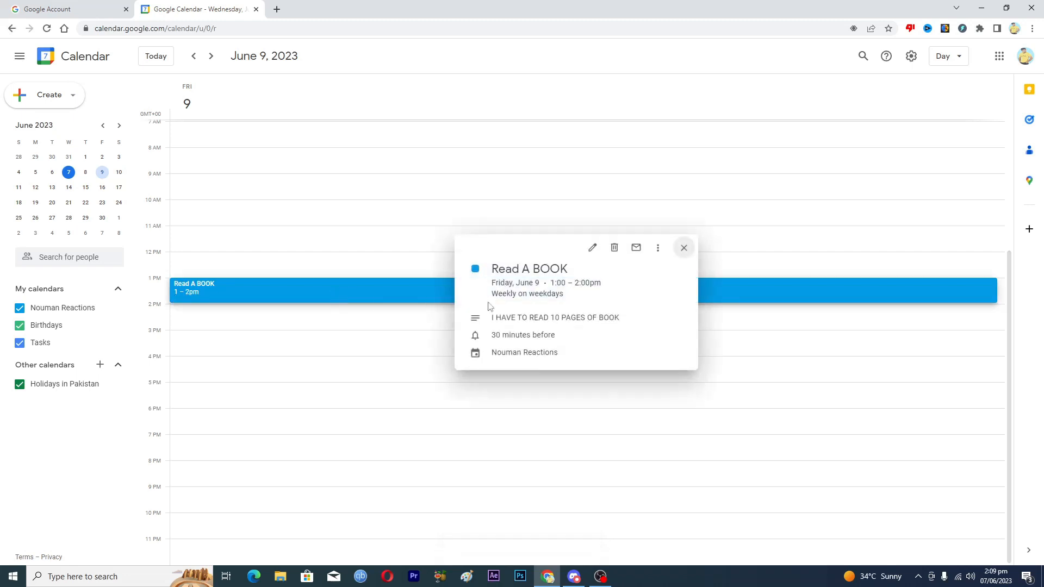
mouse_move(592, 248)
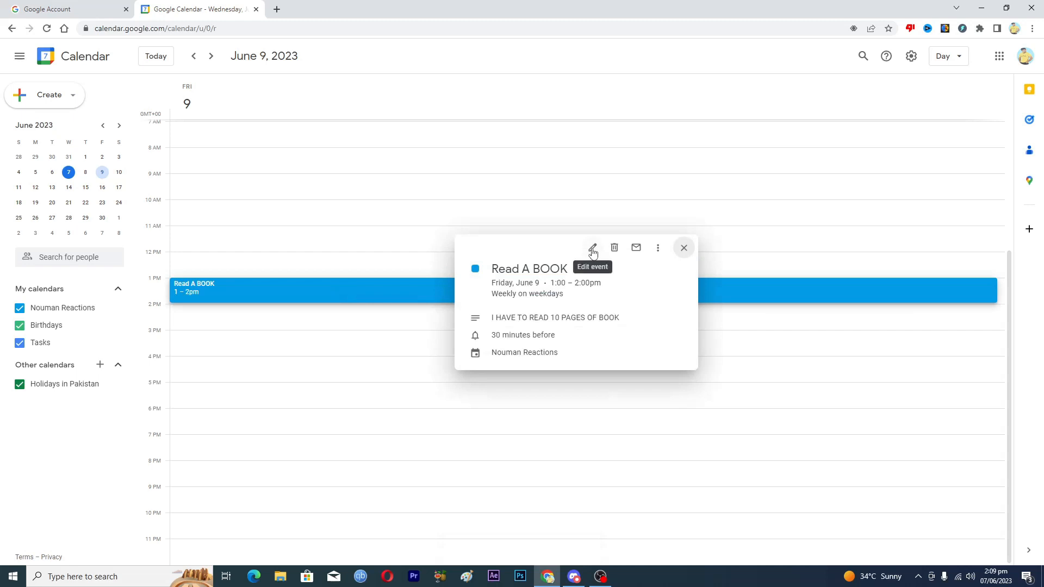
Step: Open the Read A BOOK event's full edit page via the pencil icon
left_click(592, 248)
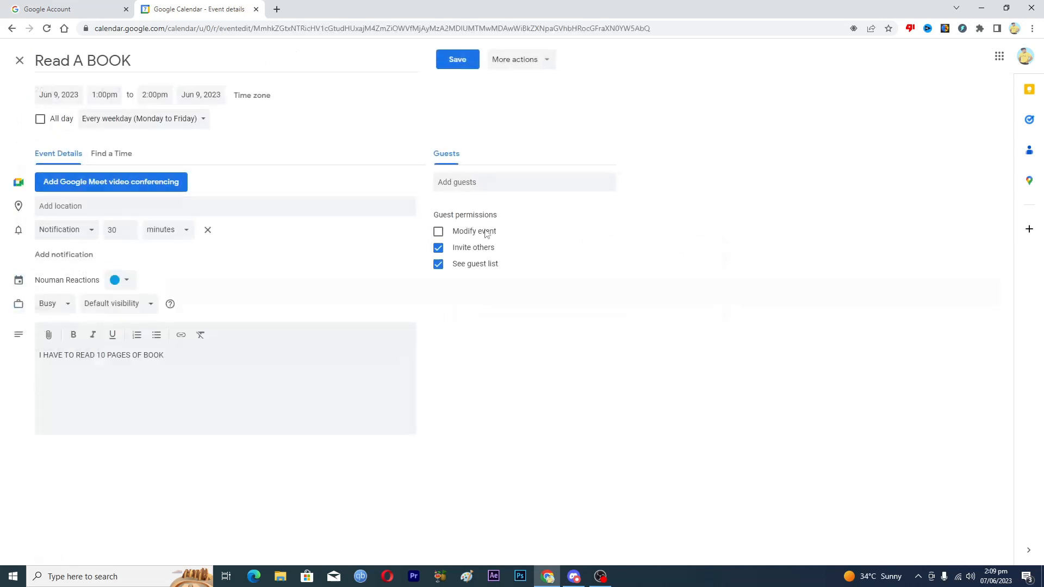
mouse_move(98, 254)
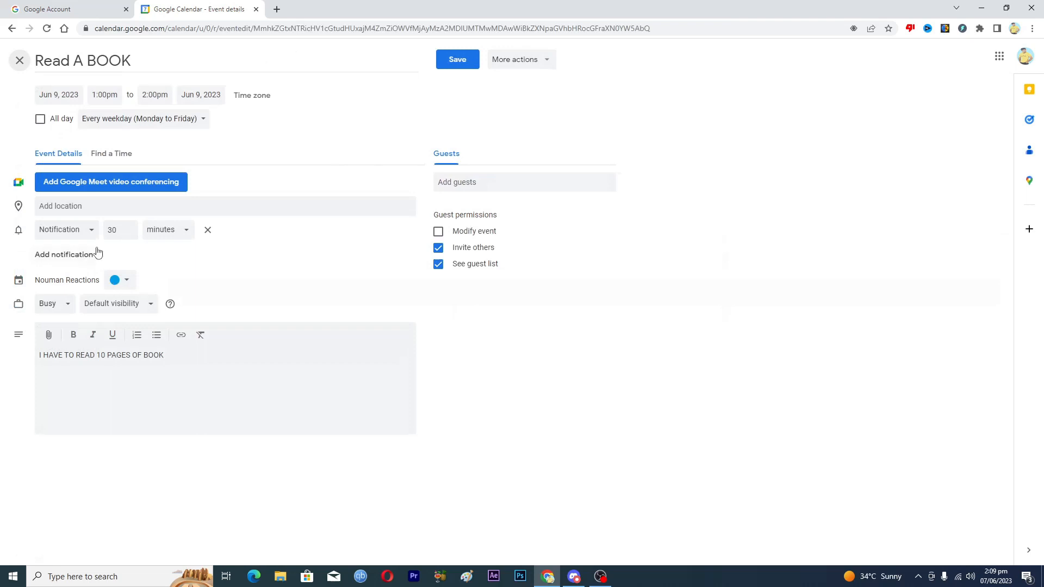
mouse_move(288, 161)
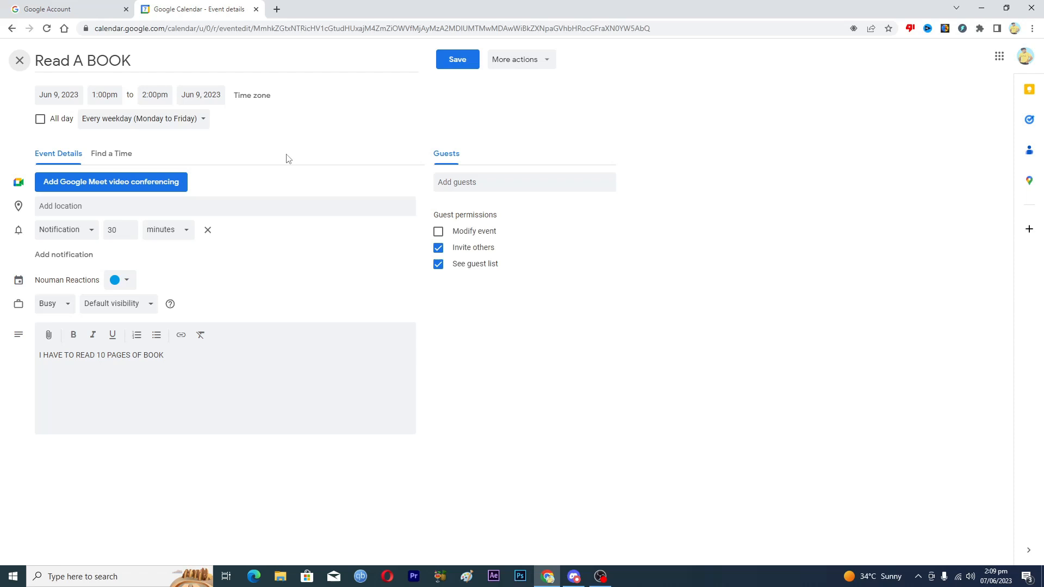
mouse_move(643, 318)
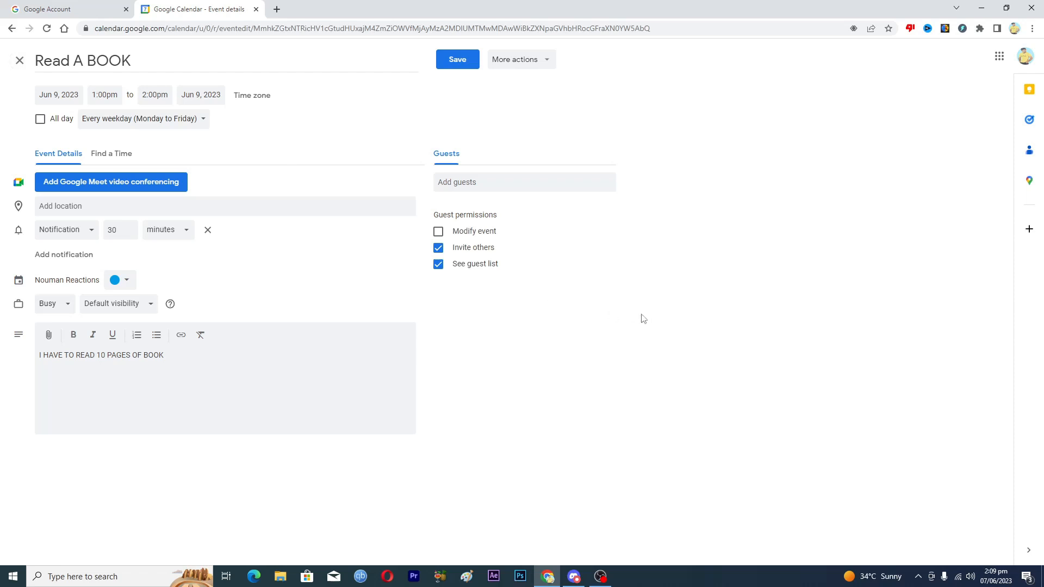
mouse_move(704, 319)
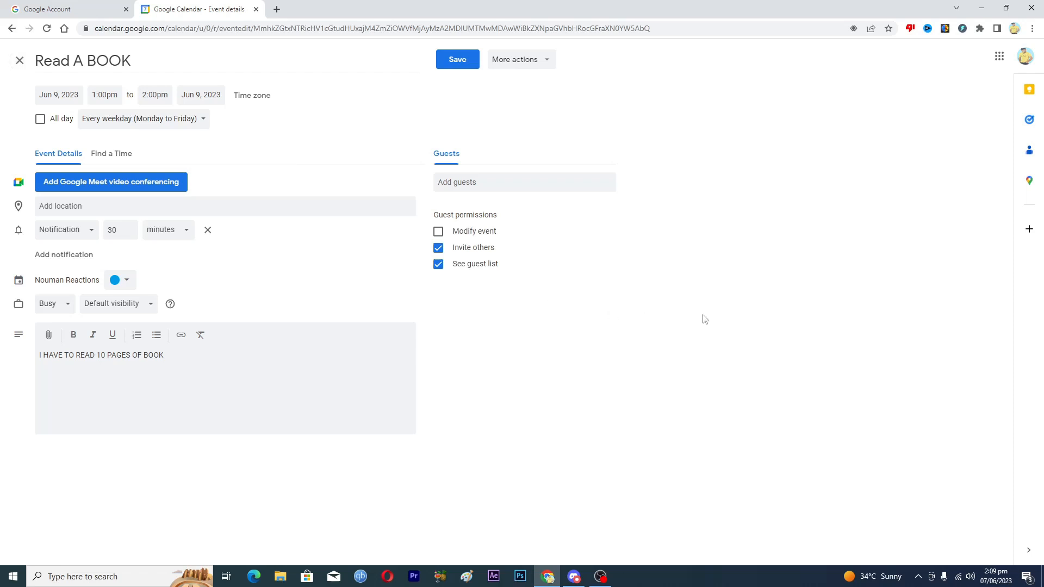
mouse_move(727, 318)
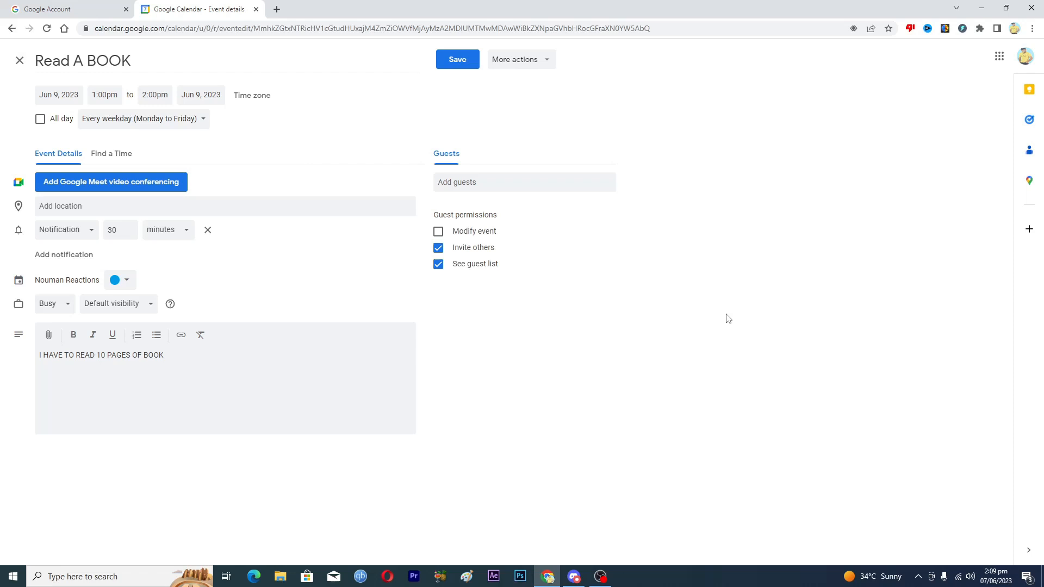